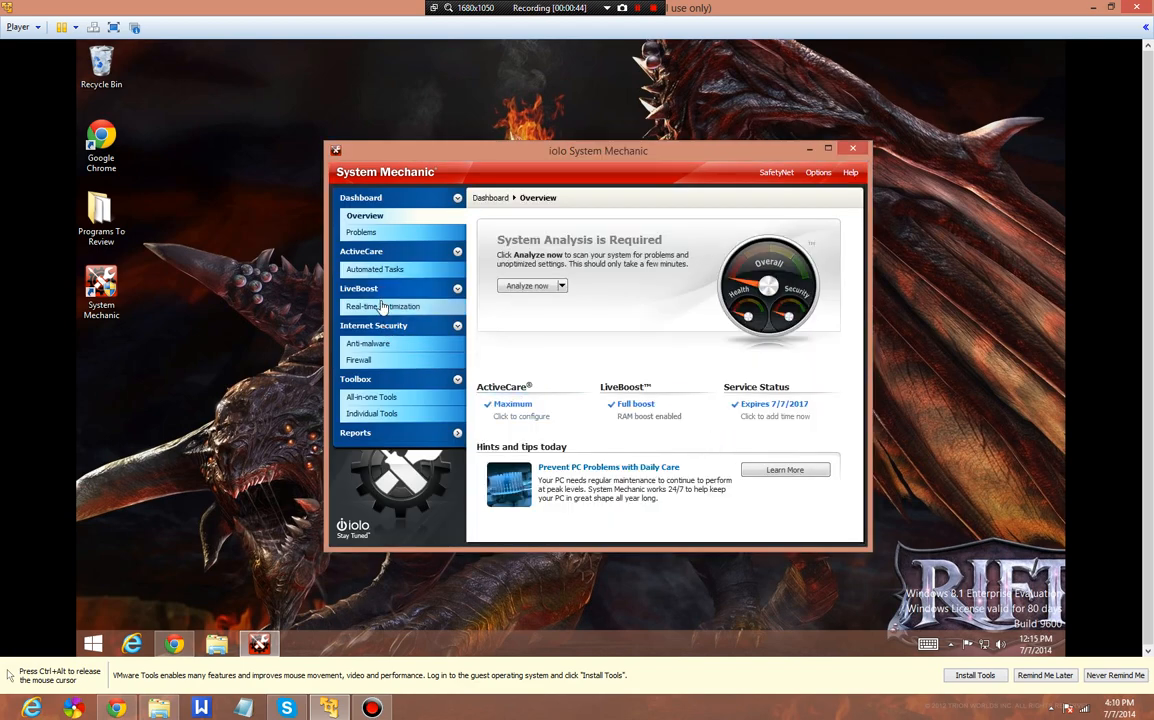
# Show the ActiveCare Automated Tasks list and look through the repair, security and maintenance tasks.
pyautogui.click(376, 268)
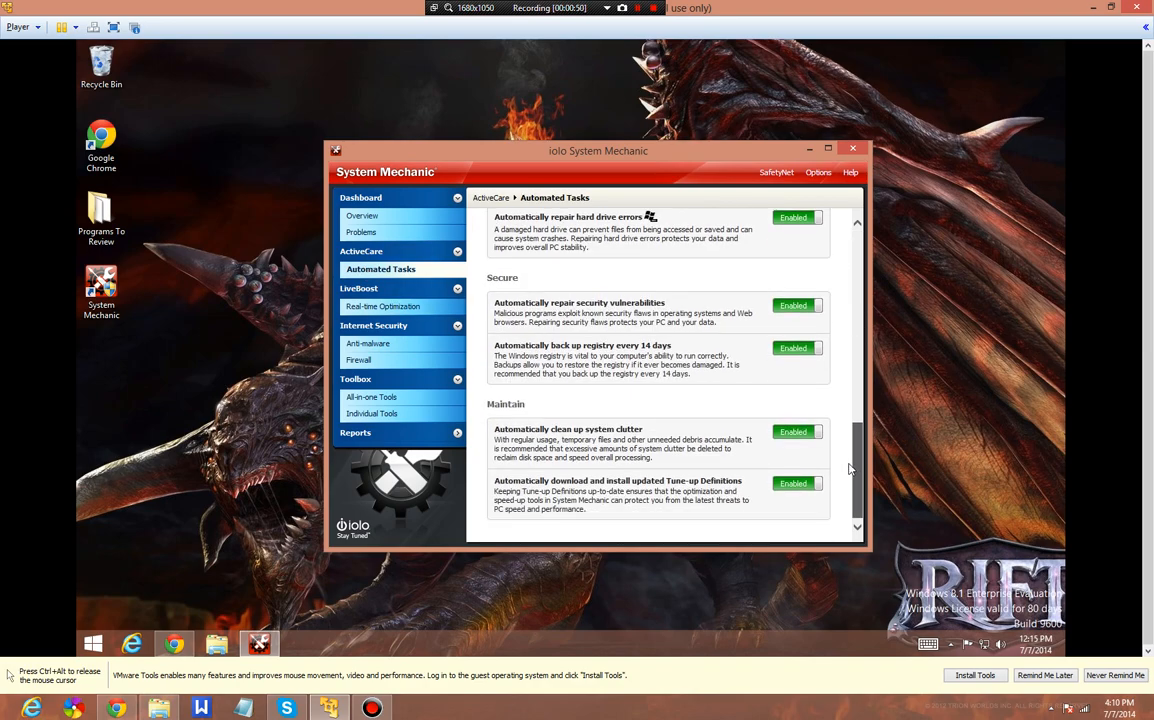
pyautogui.scroll(-3)
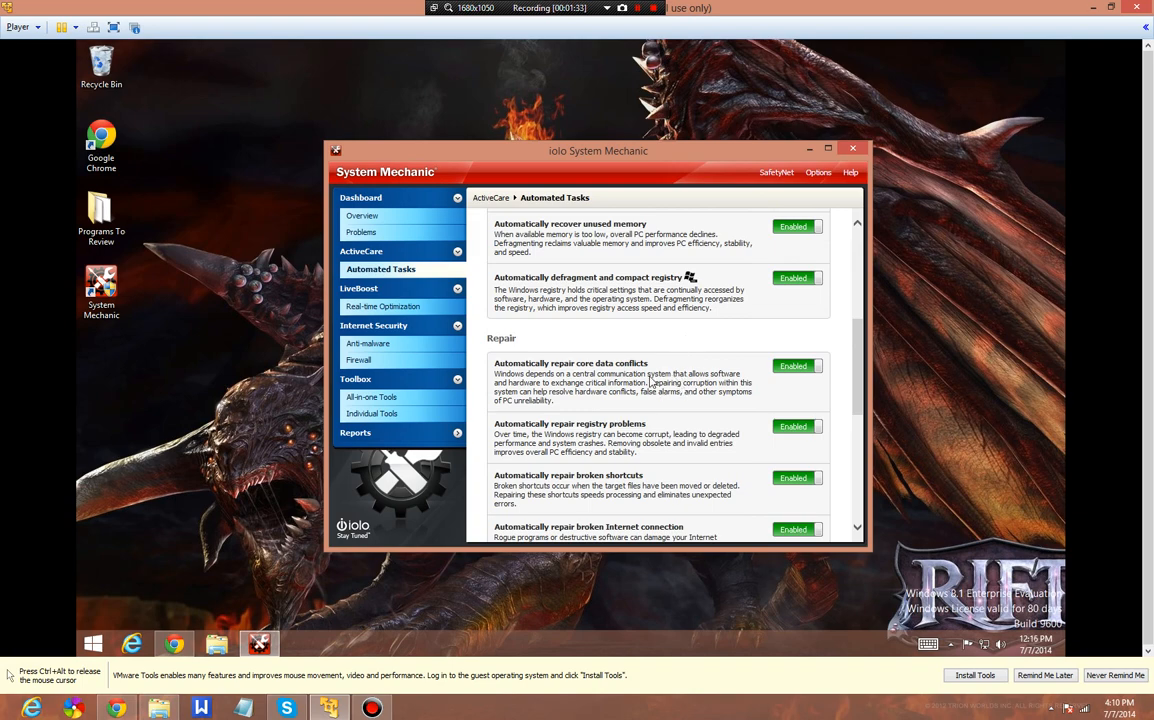
pyautogui.scroll(-3)
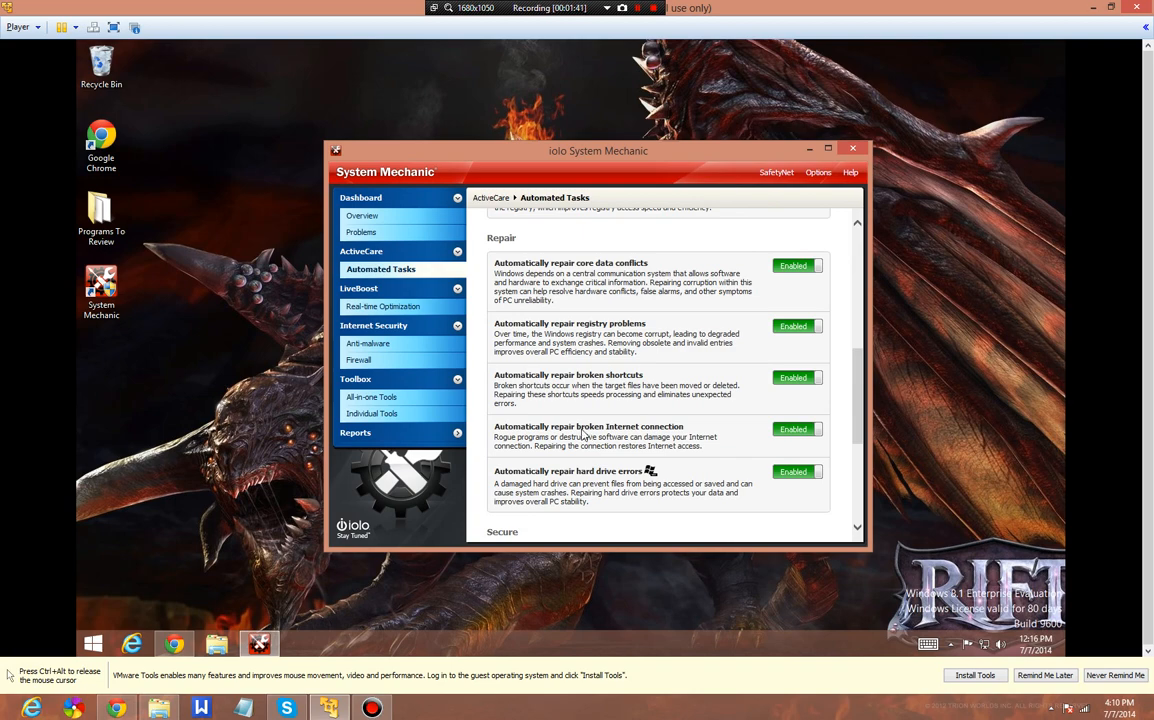
pyautogui.scroll(-3)
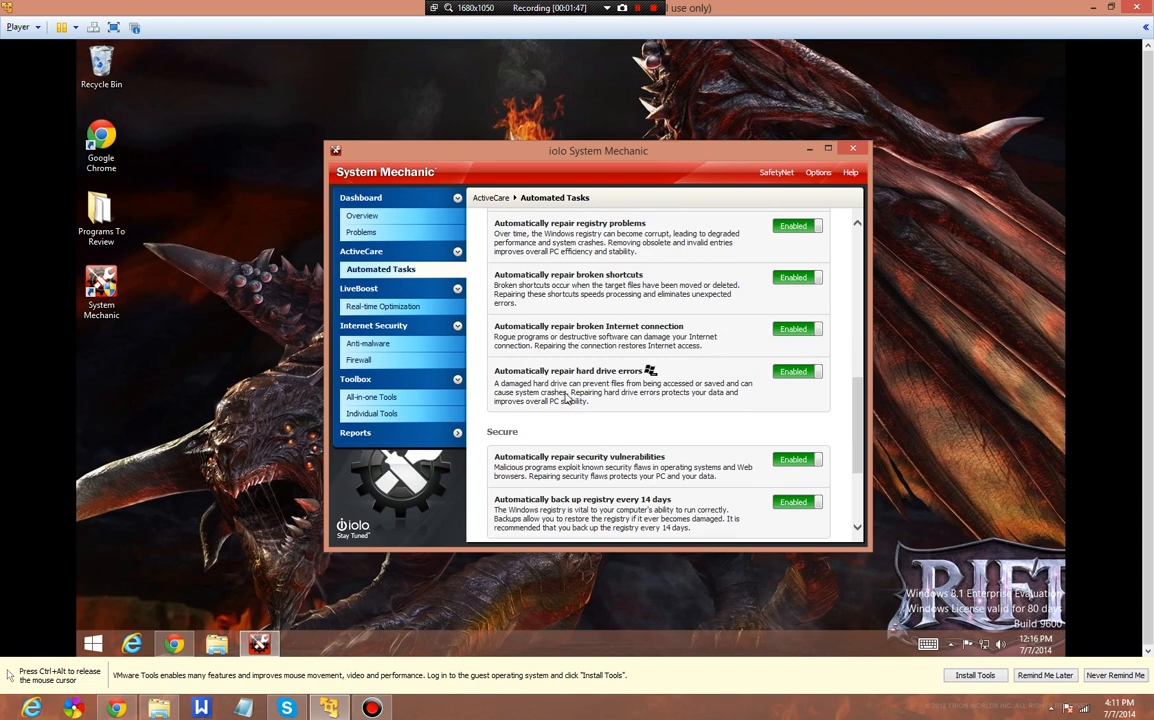
pyautogui.click(390, 306)
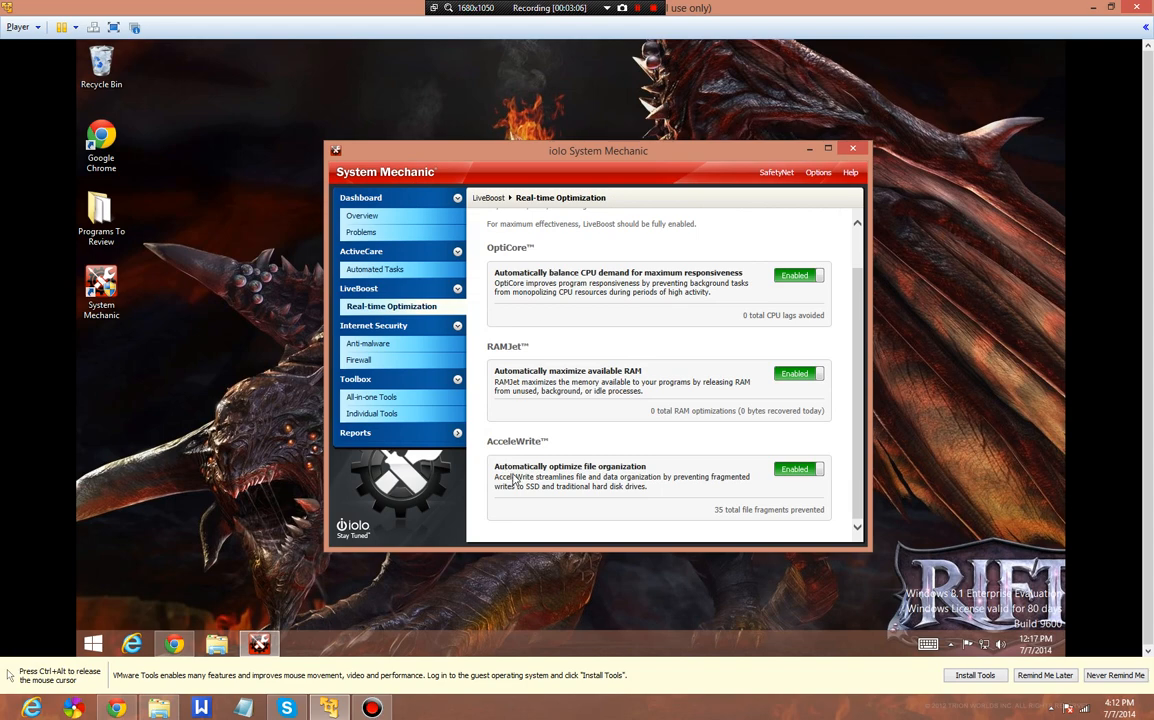
# Show the Anti-malware page reporting Windows Defender detected and the system protected.
pyautogui.click(372, 344)
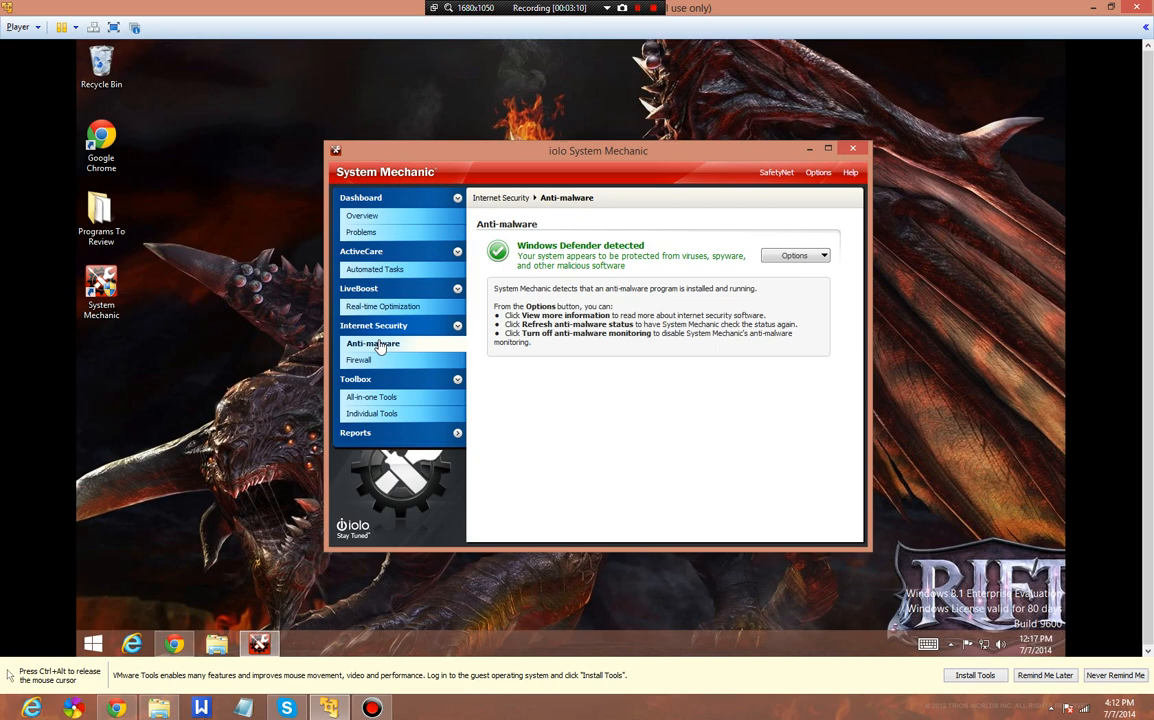
# Show the Firewall page reporting Windows Firewall enabled.
pyautogui.click(362, 360)
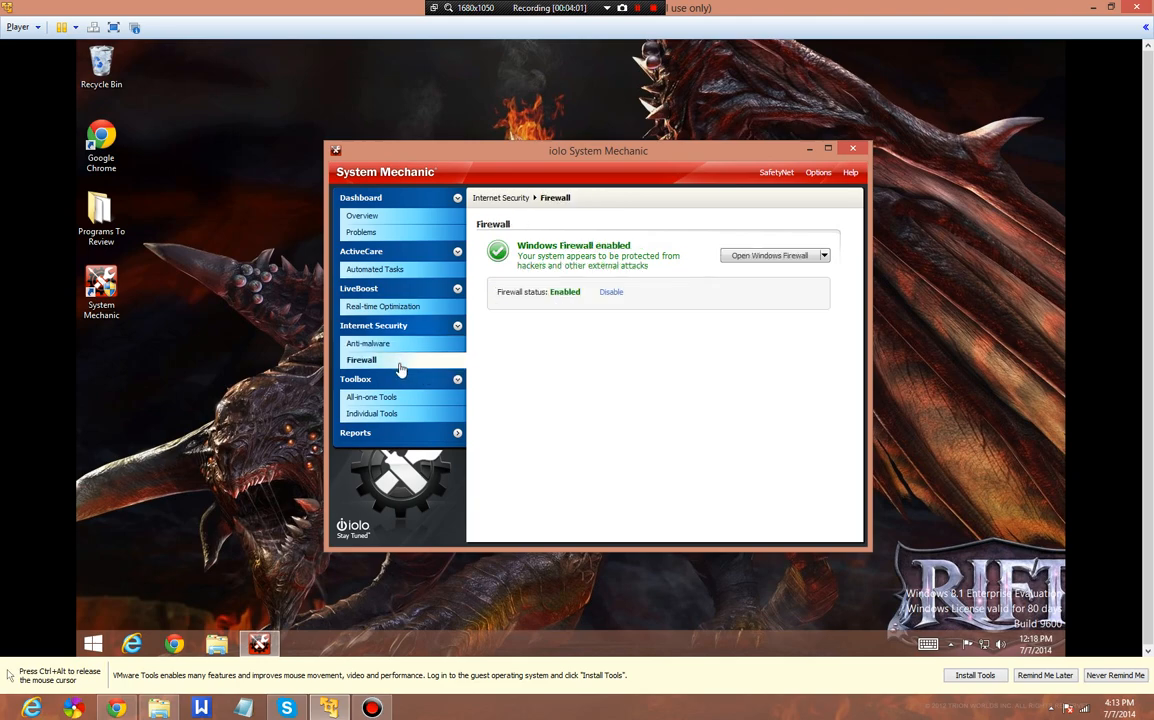
pyautogui.click(824, 256)
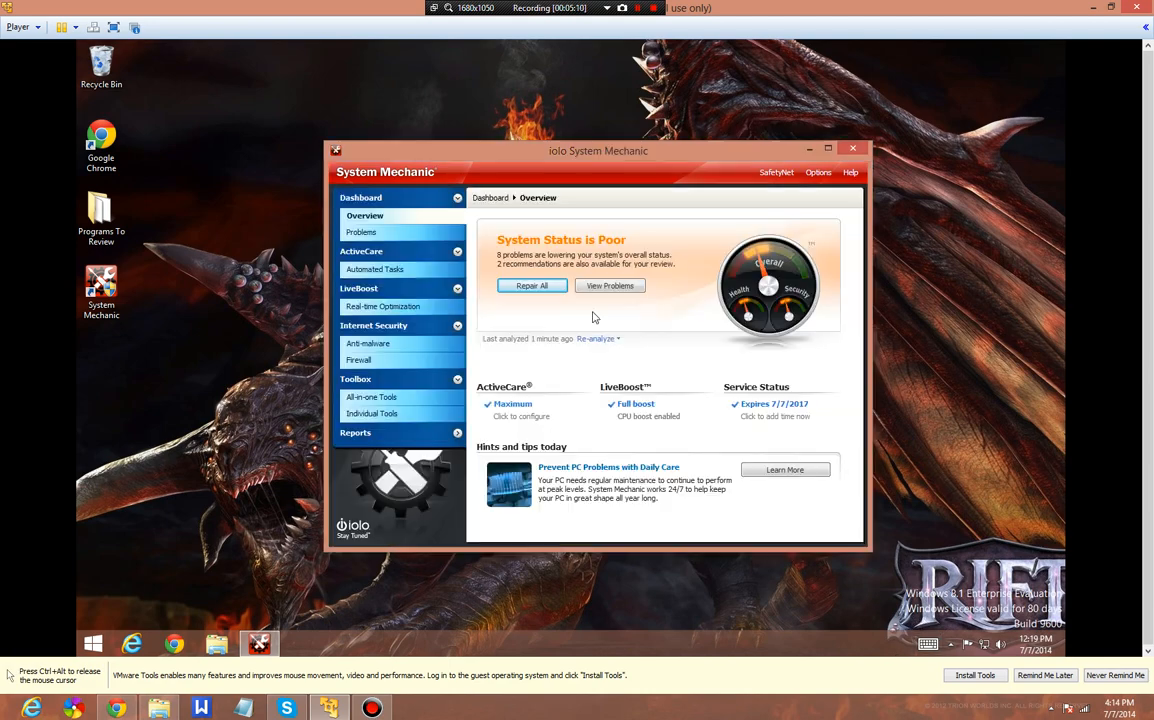
# View the problems listed behind the Poor system status from the Overview page.
pyautogui.click(532, 284)
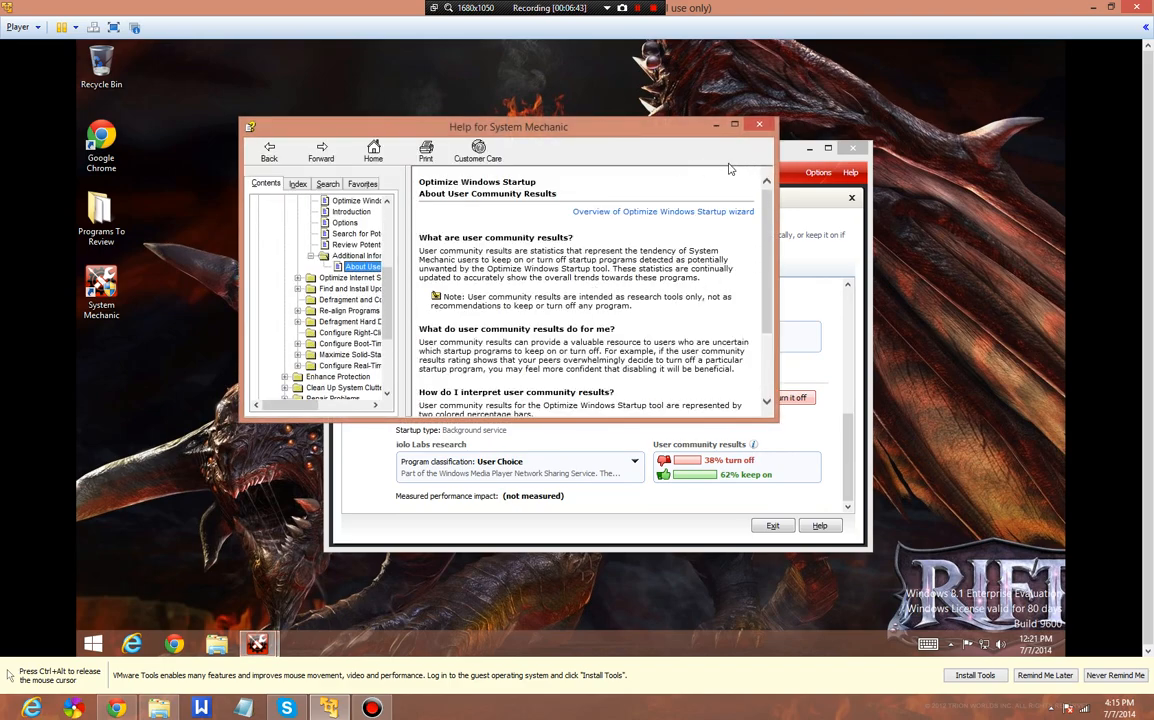
# Close the startup help to return to the two recommendations awaiting review.
pyautogui.click(760, 124)
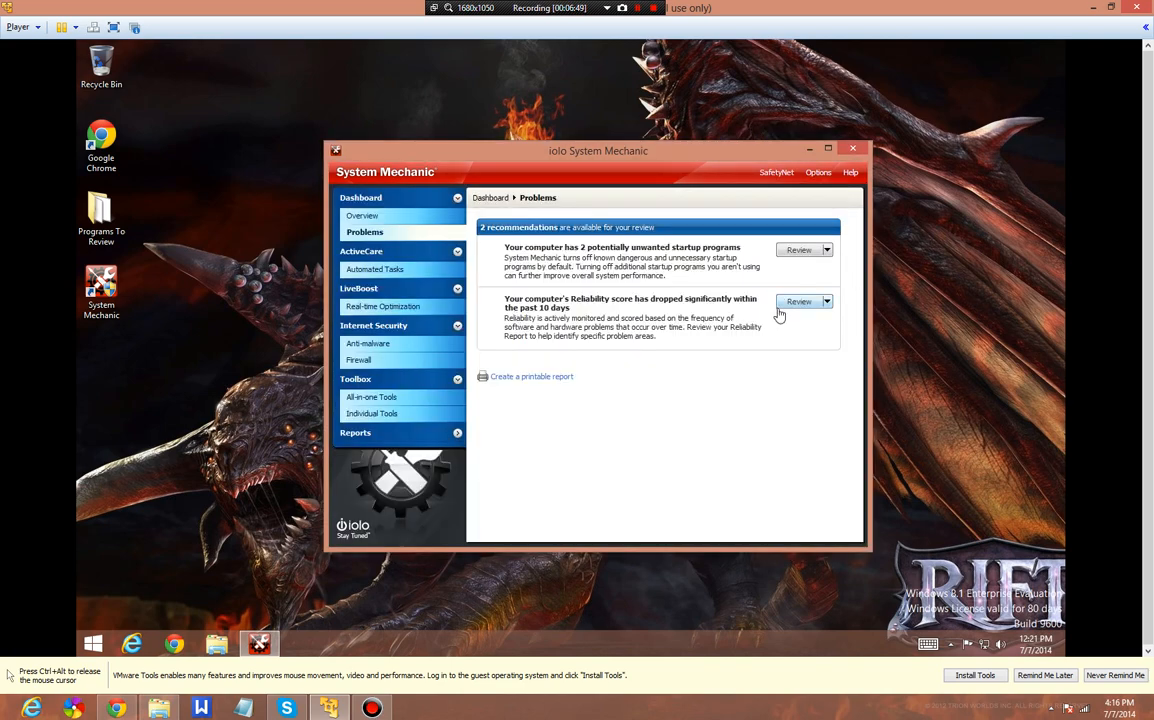
pyautogui.click(796, 300)
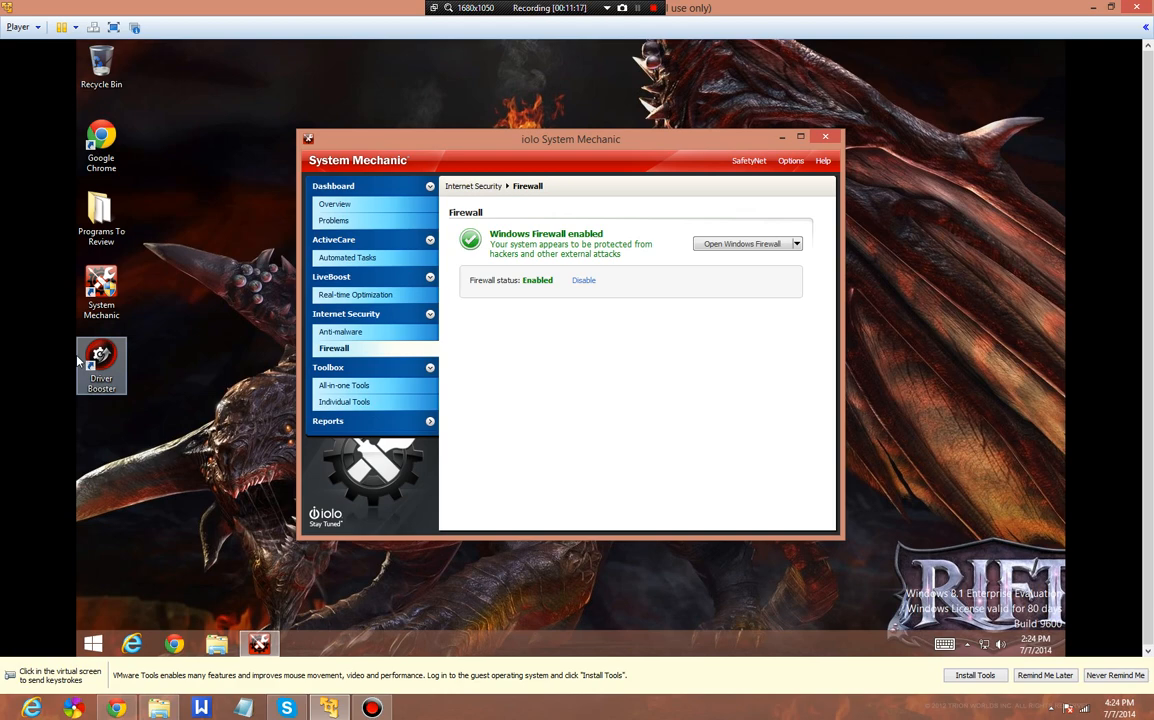
# Bring up the Windows Firewall status page under Internet Security.
pyautogui.click(336, 204)
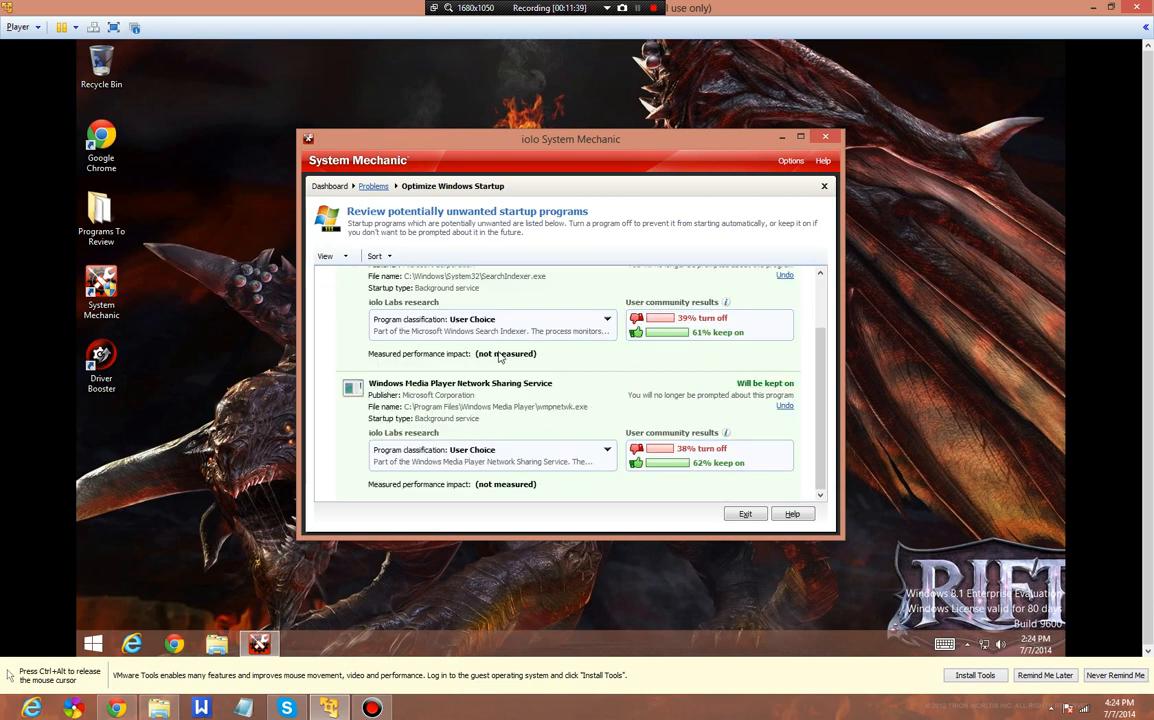
# Close the startup program review, returning to Overview with System Status Good.
pyautogui.click(824, 188)
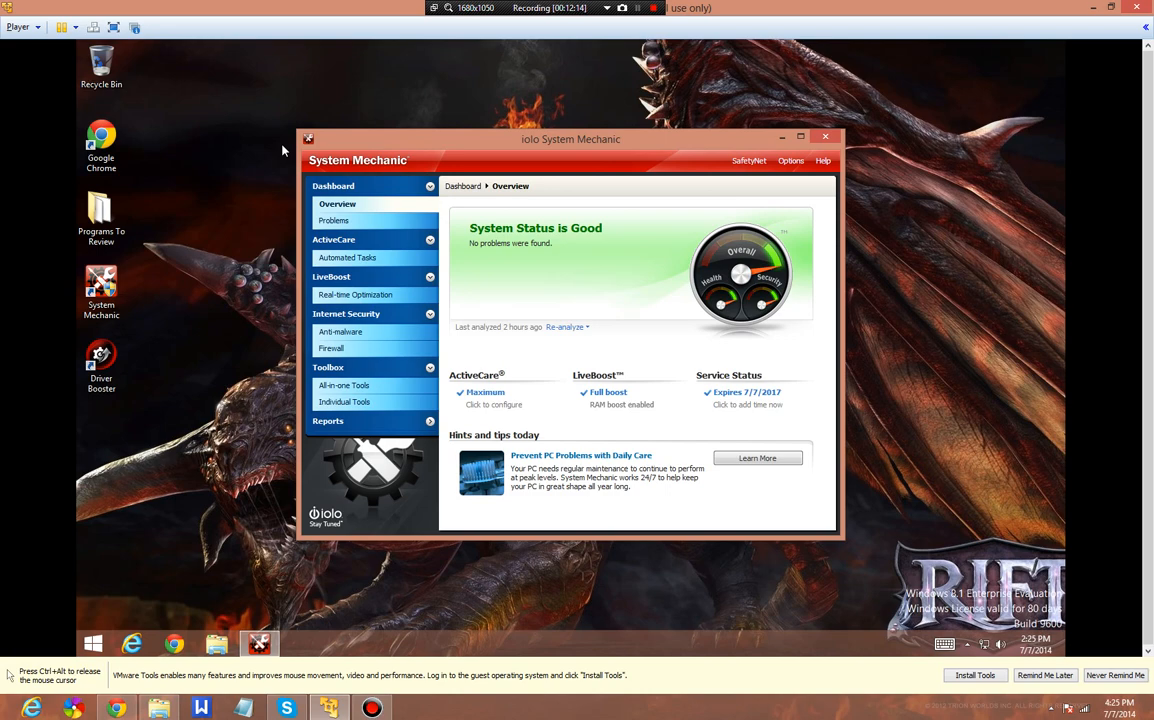